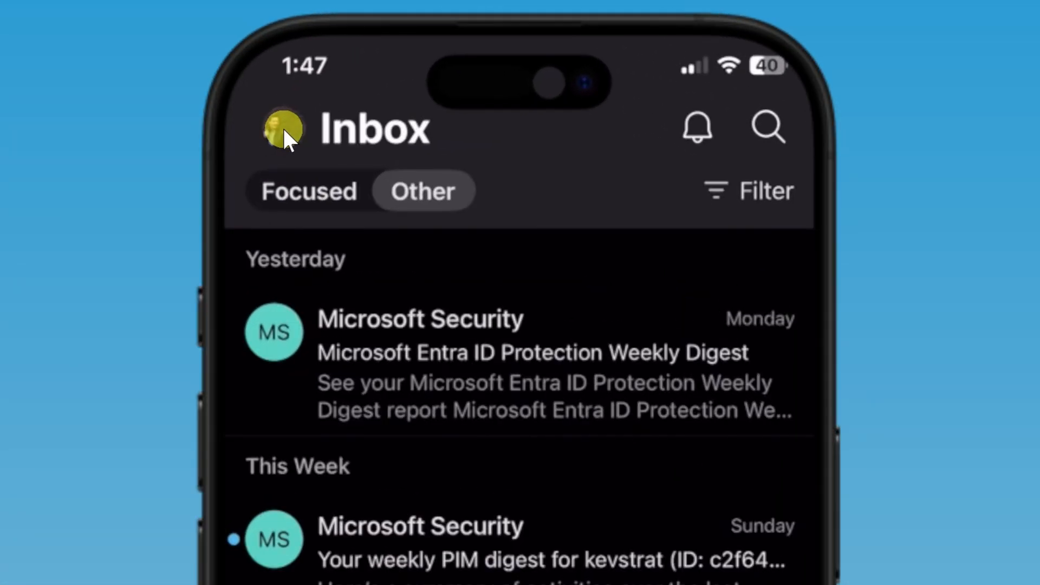
Step: Open the account side panel from the inbox and go into Outlook Settings
click(283, 130)
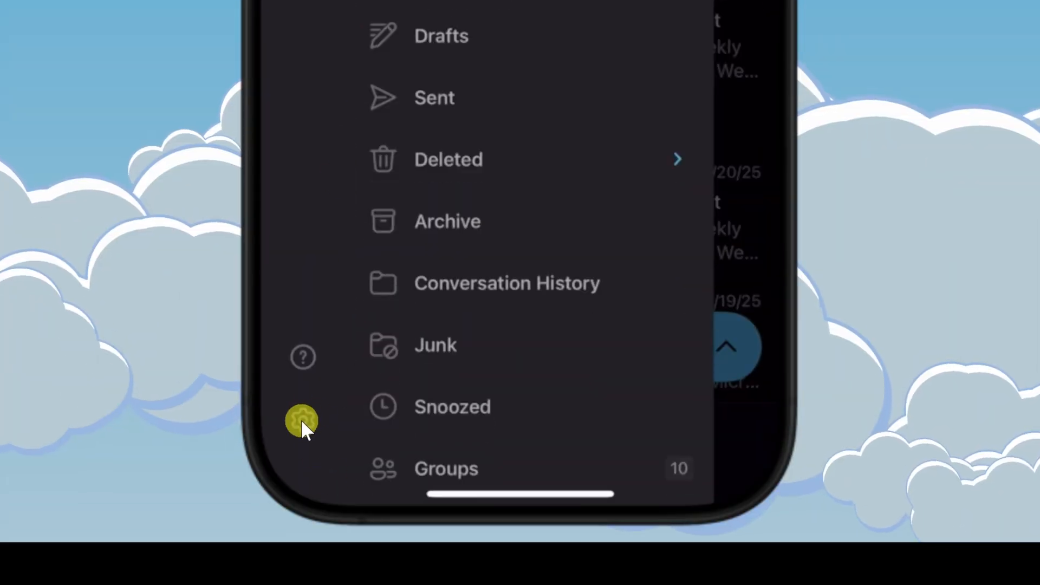
click(300, 420)
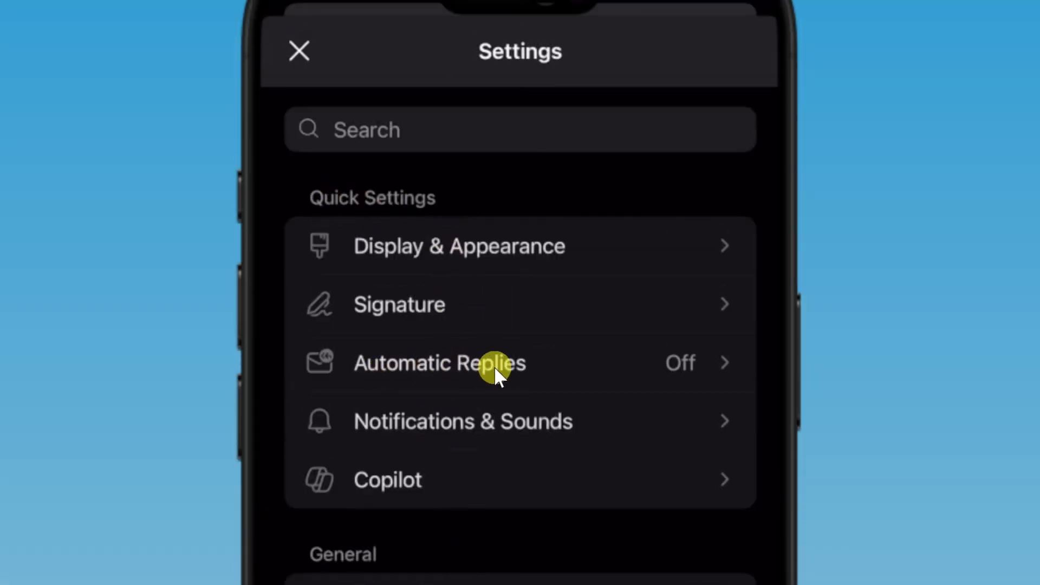
mouse_move(450, 376)
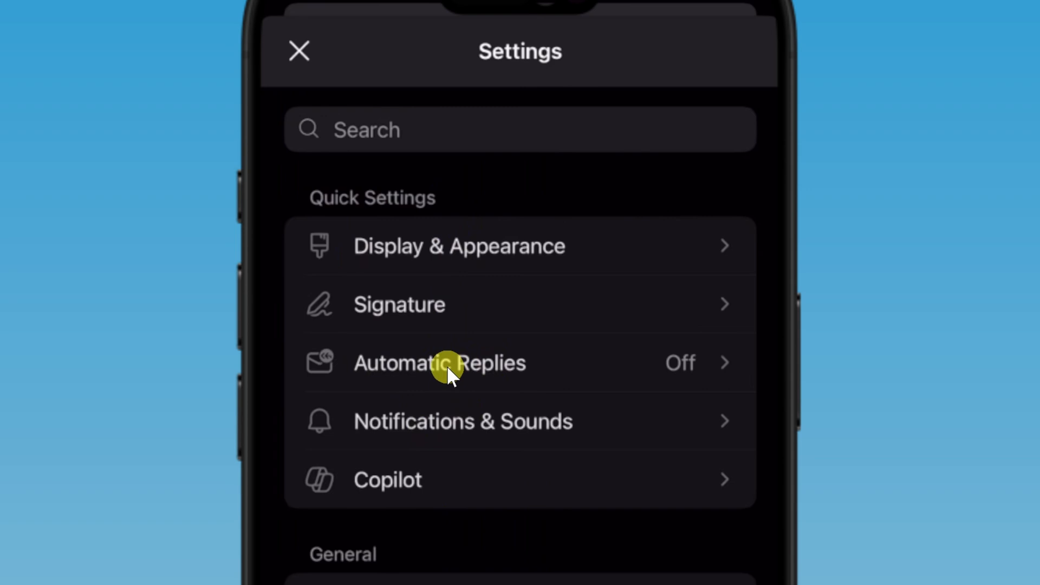
Step: Open Automatic Replies under Quick Settings and switch the Automatic Replies toggle on
click(440, 364)
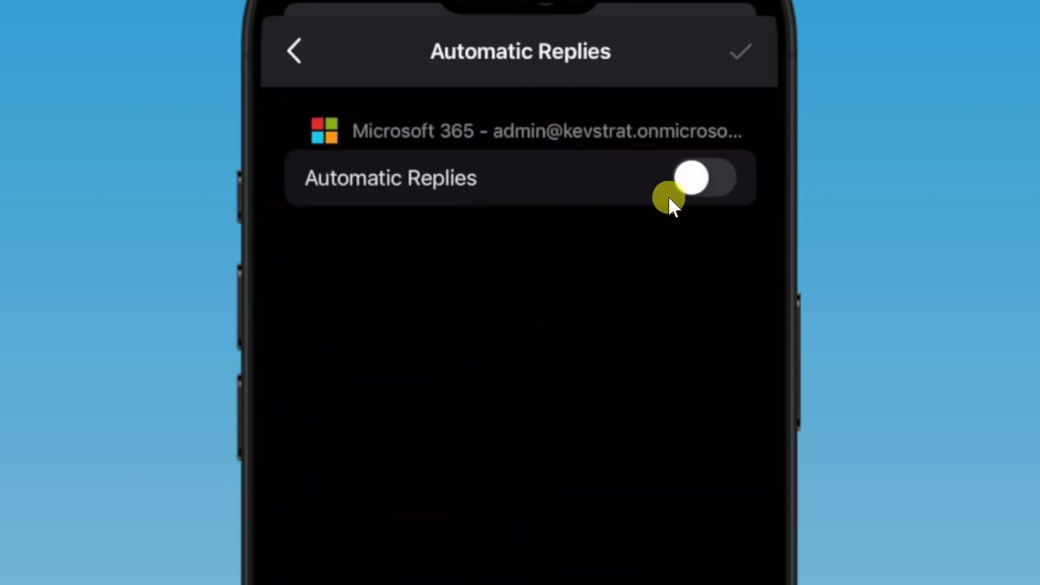
click(702, 177)
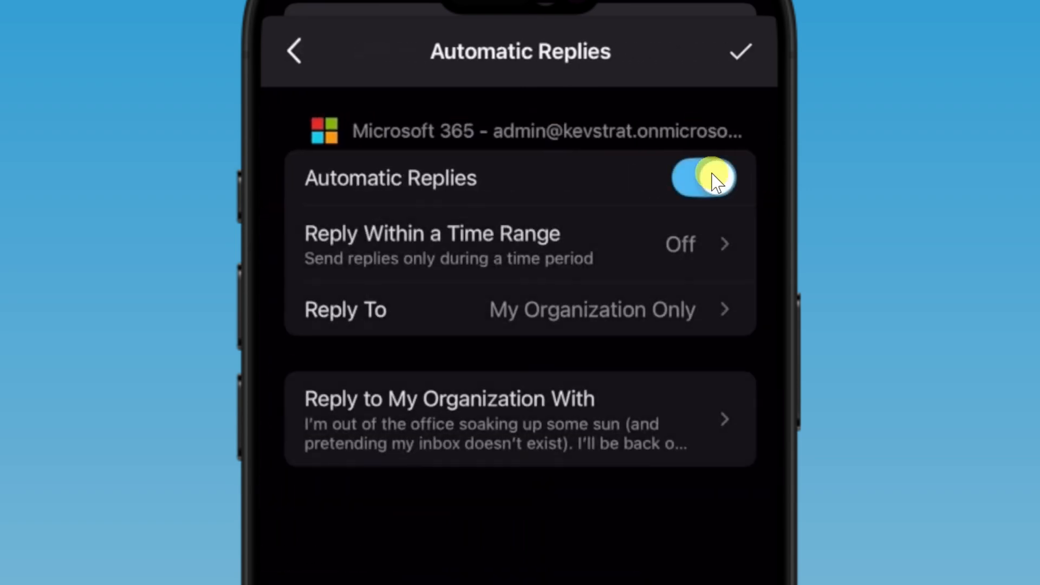